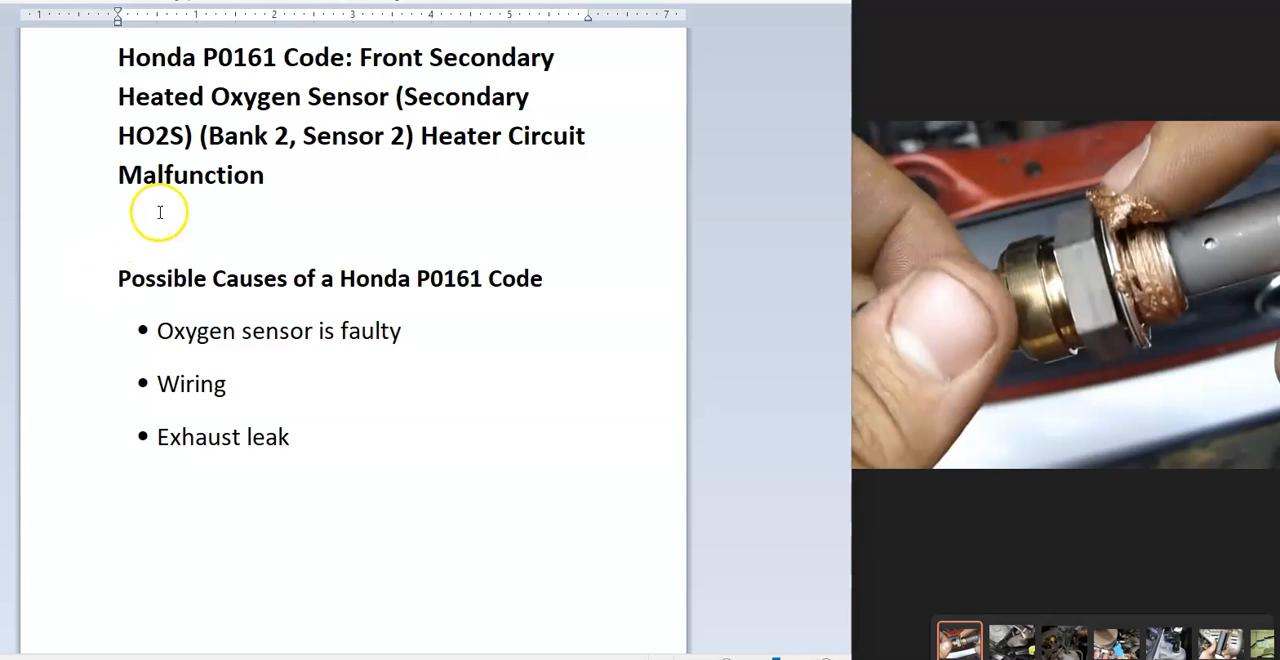
pyautogui.moveTo(268, 220)
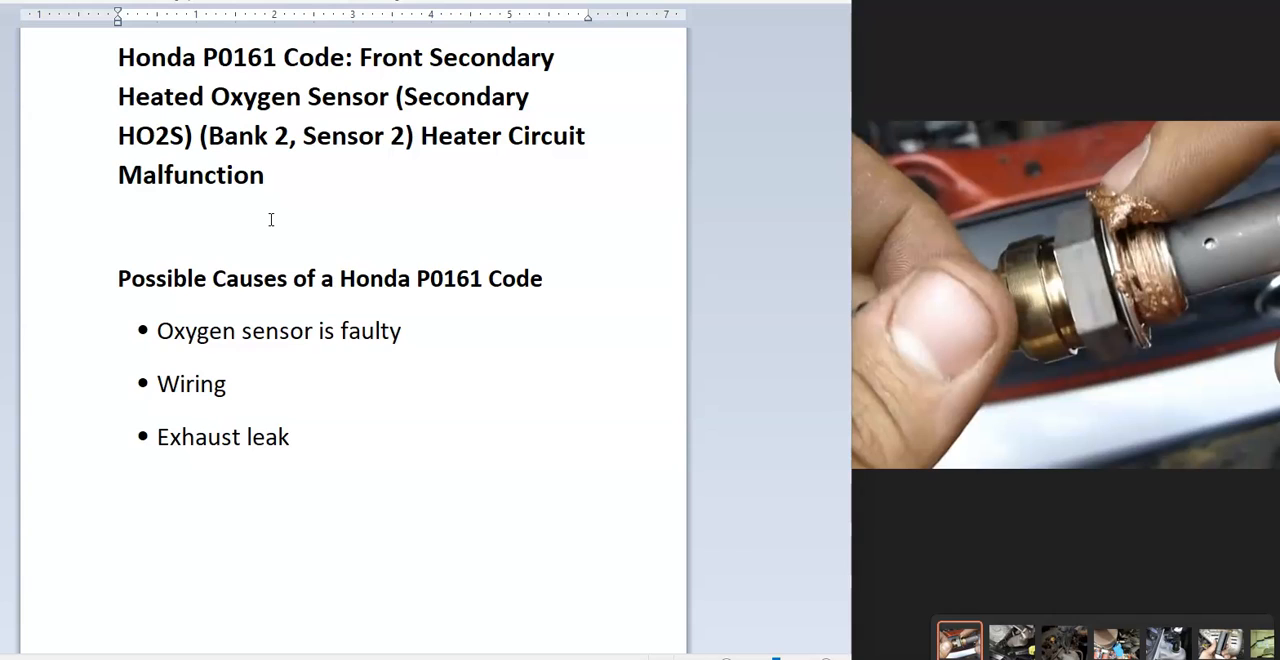
pyautogui.moveTo(496, 348)
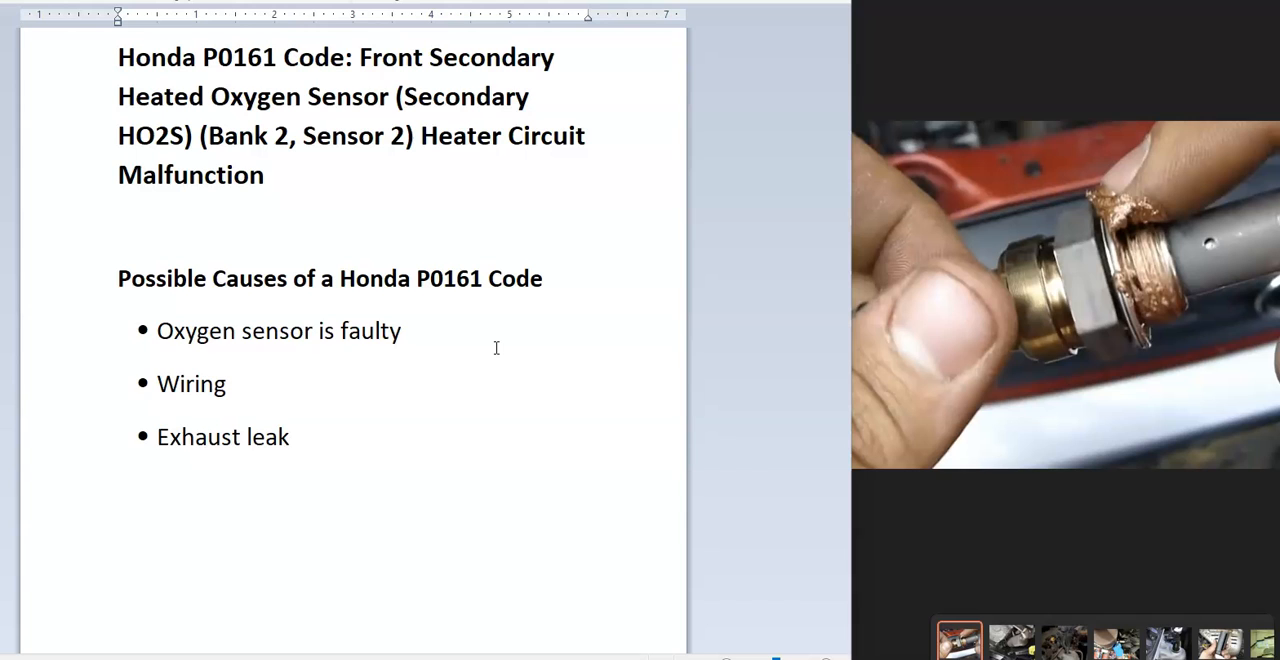
pyautogui.moveTo(440, 364)
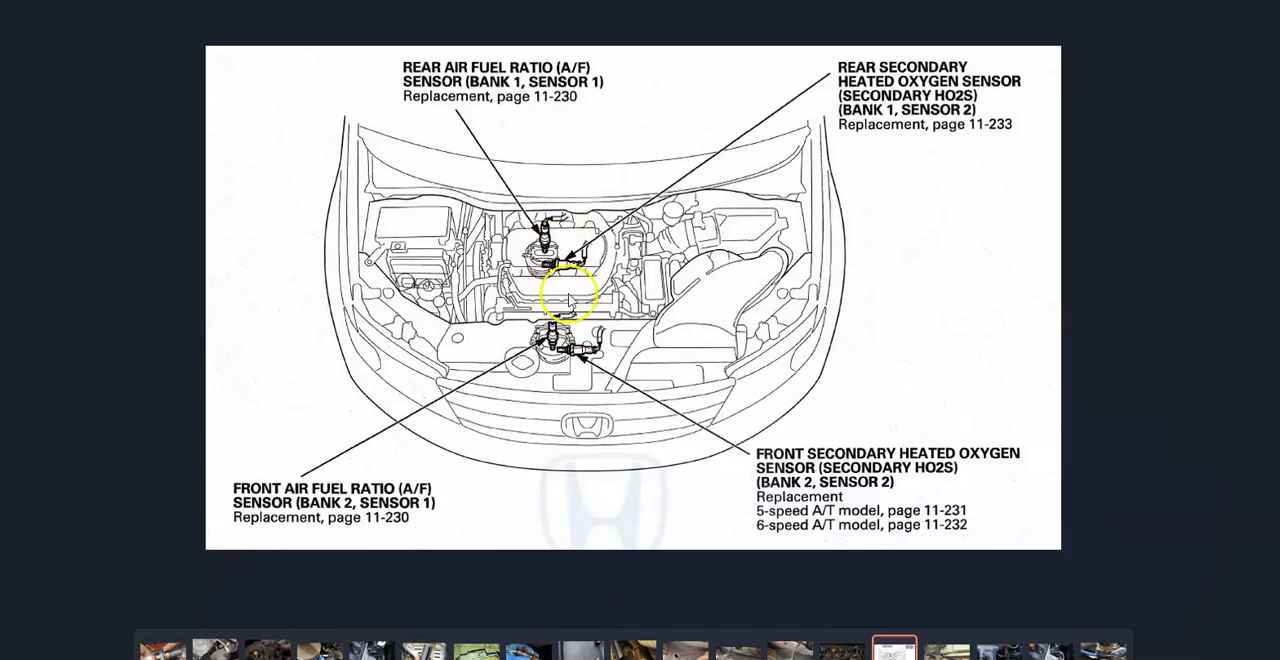
pyautogui.moveTo(576, 258)
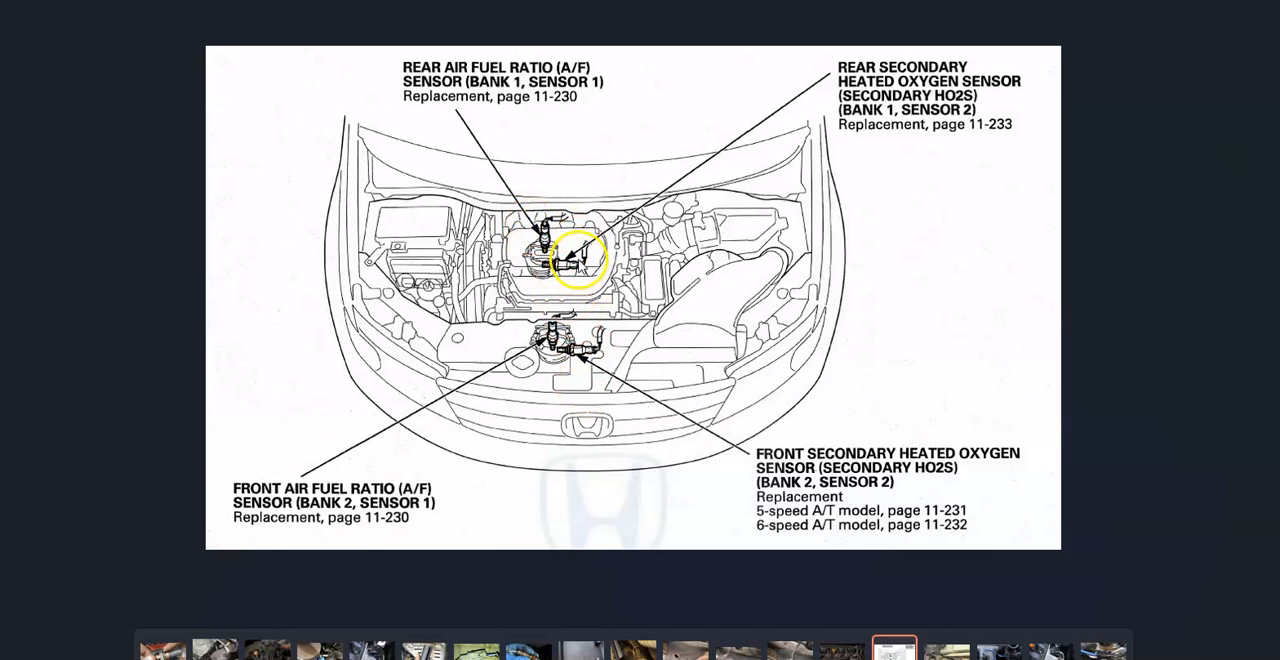
pyautogui.moveTo(694, 490)
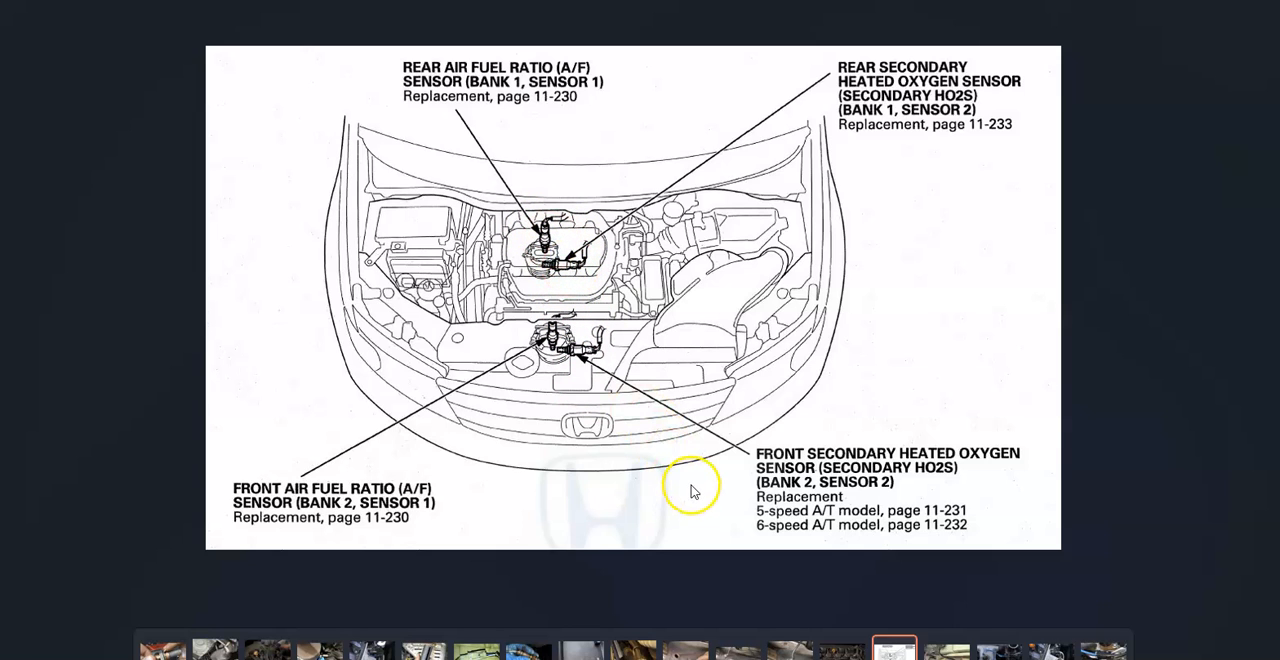
pyautogui.moveTo(570, 336)
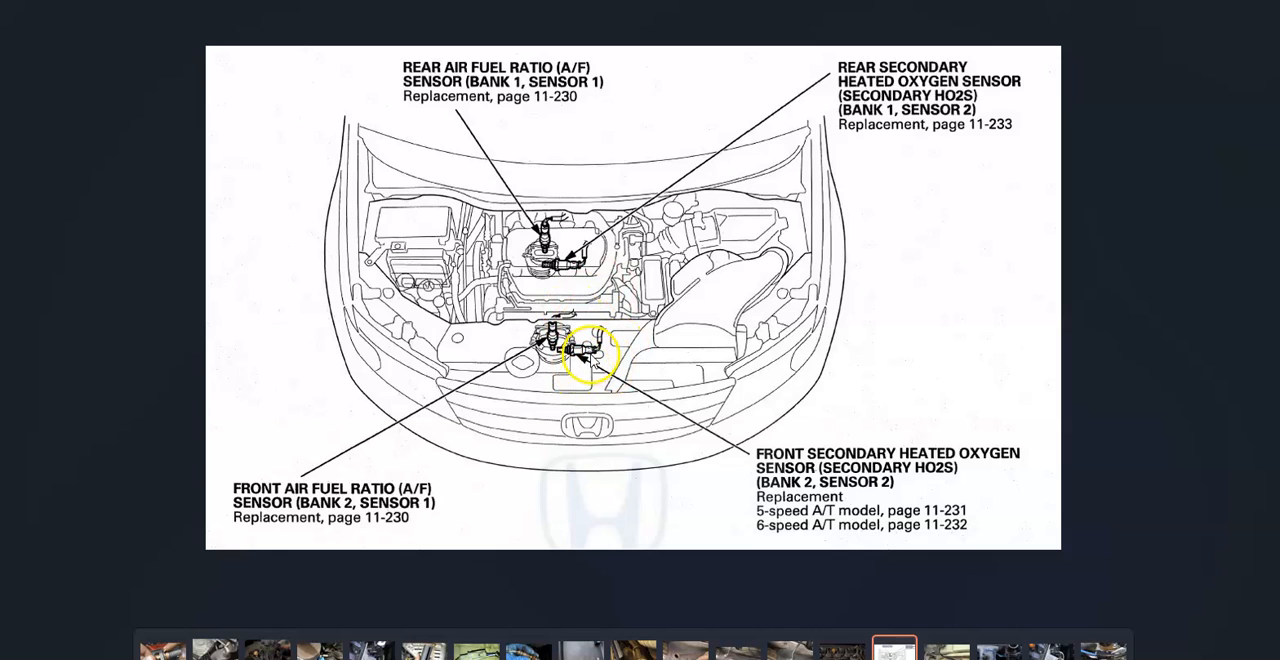
pyautogui.moveTo(644, 500)
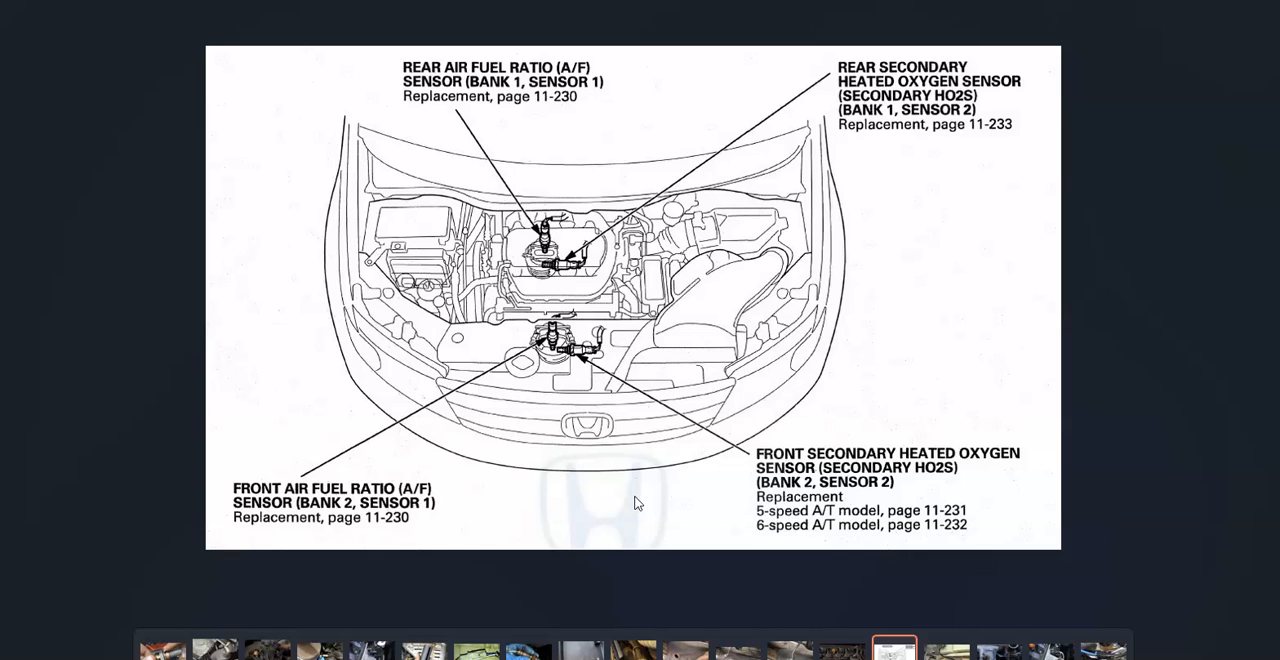
pyautogui.moveTo(724, 510)
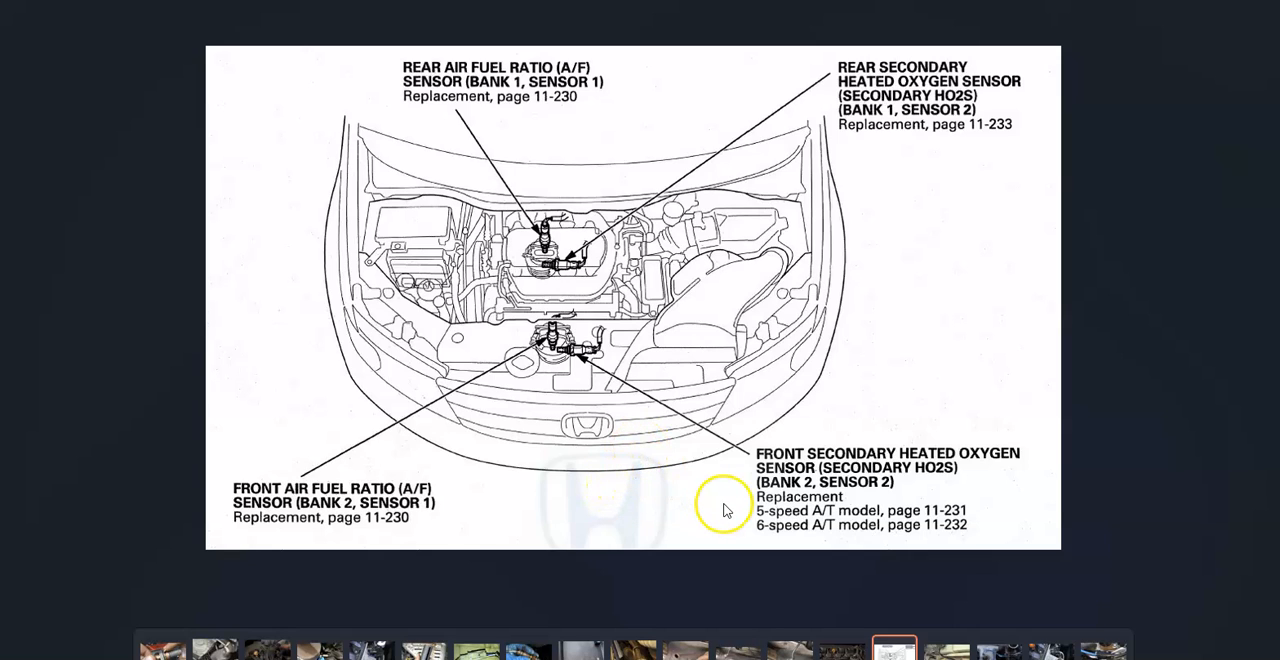
pyautogui.moveTo(880, 496)
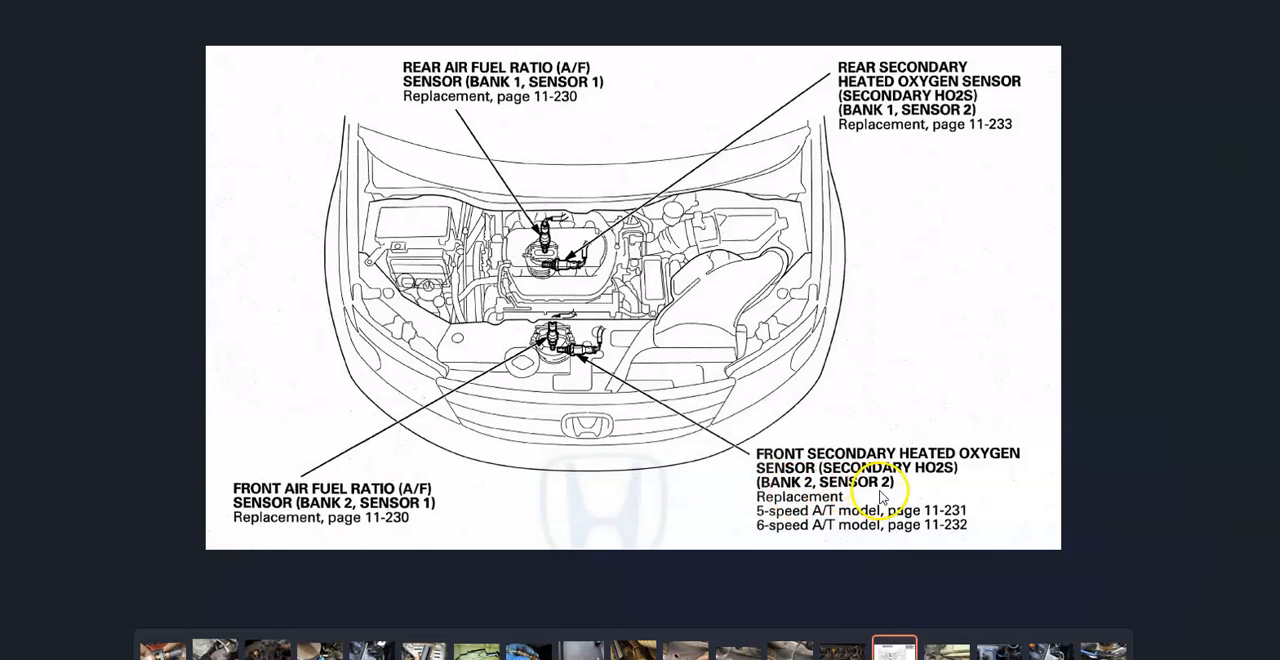
pyautogui.moveTo(156, 400)
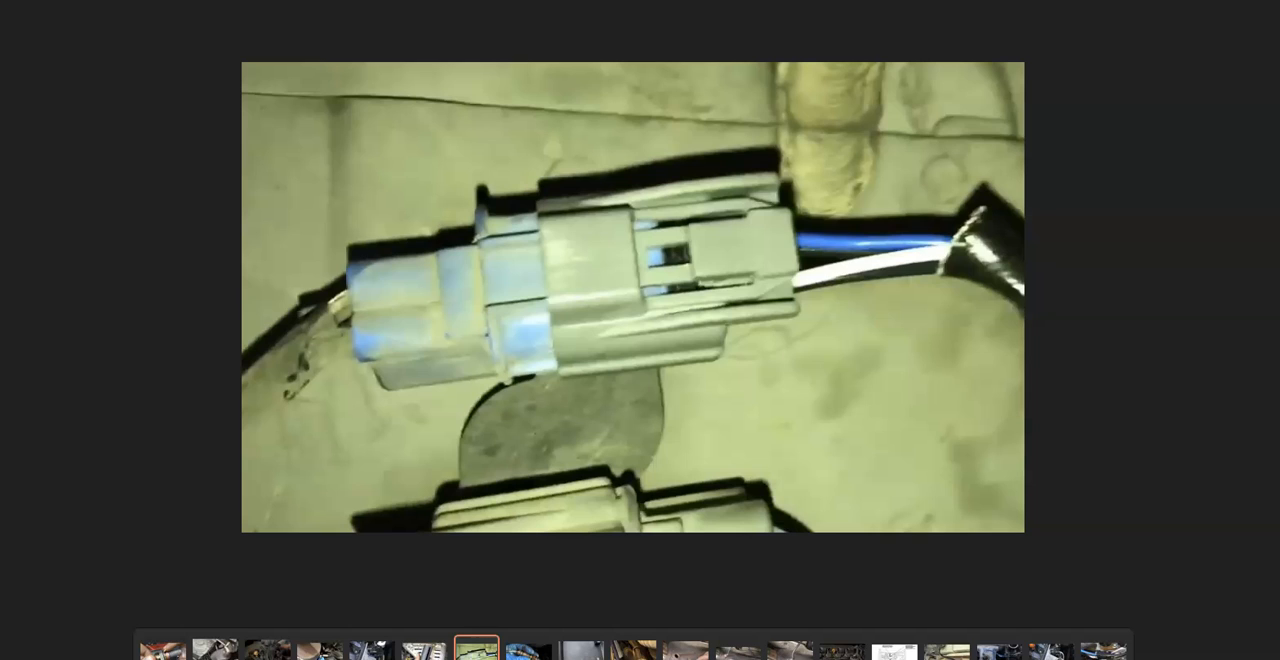
pyautogui.moveTo(236, 166)
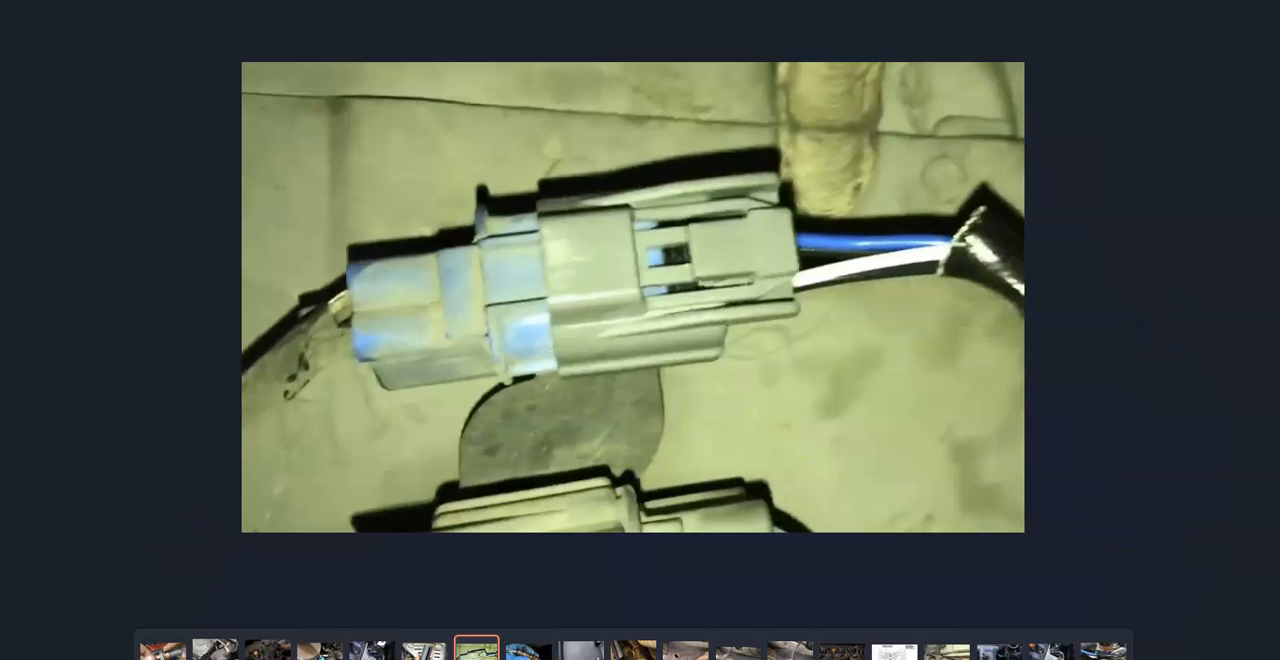
# Step: Advance the viewer's filmstrip from the wiring connector photo to the fuse box lid diagram
pyautogui.click(582, 652)
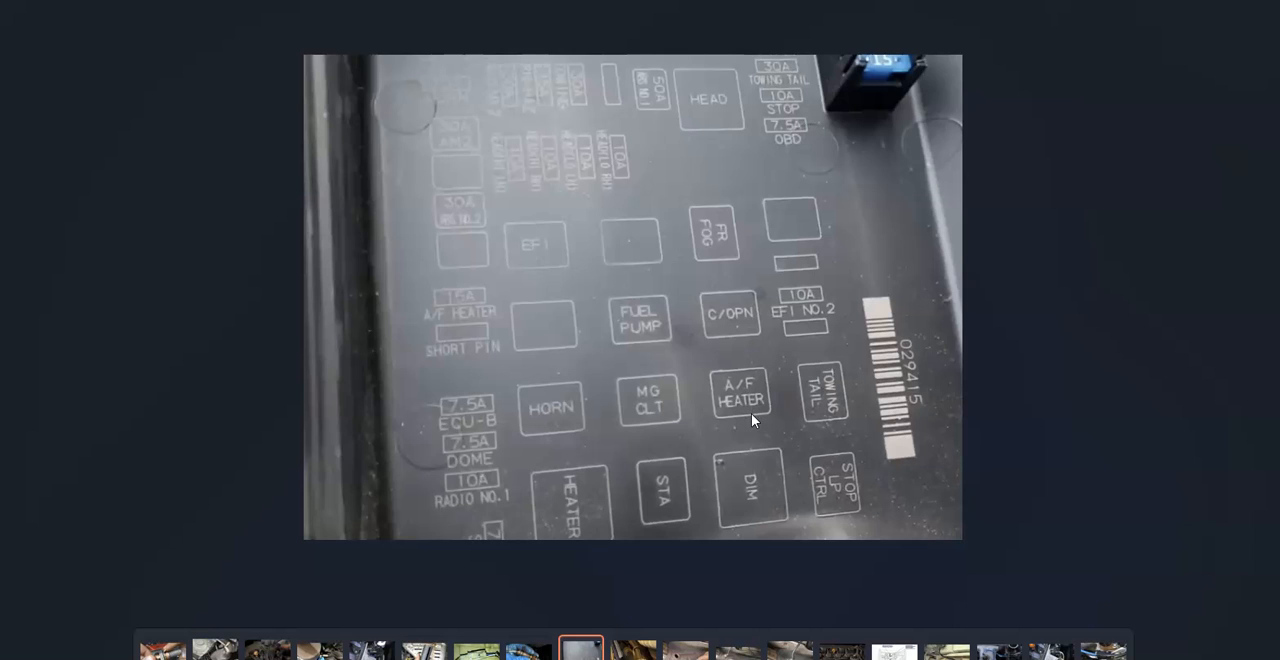